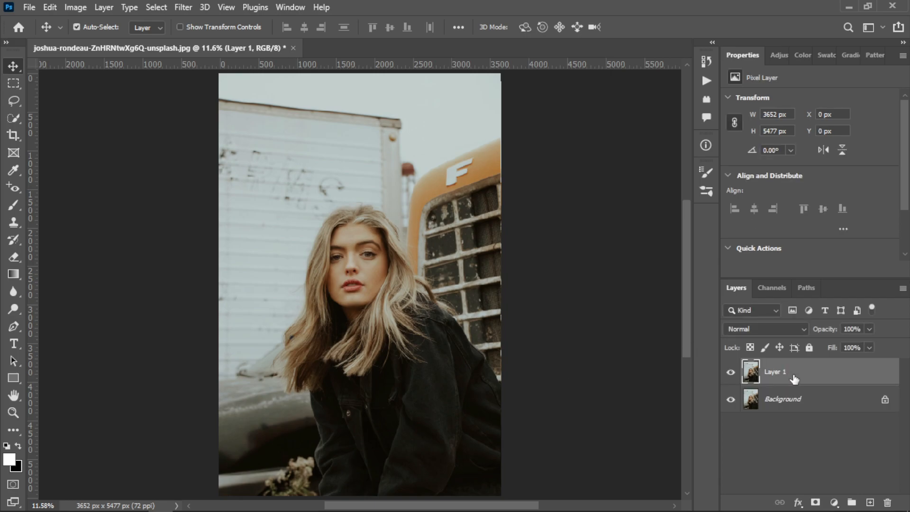
Rename the duplicated background layer from 'Layer 1' to 'Image'
double_click(774, 371)
type("Image")
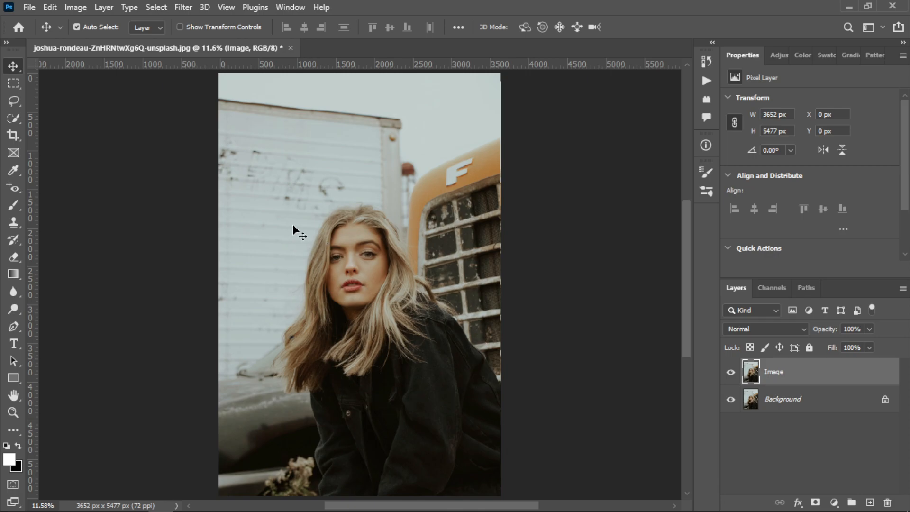
mouse_move(330, 326)
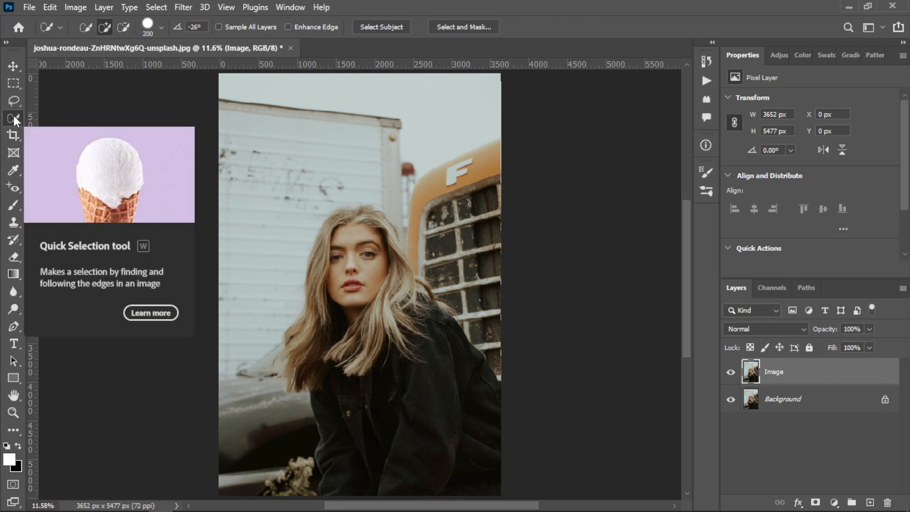
Select the woman using the Quick Selection Tool's Select Subject option
left_click(109, 155)
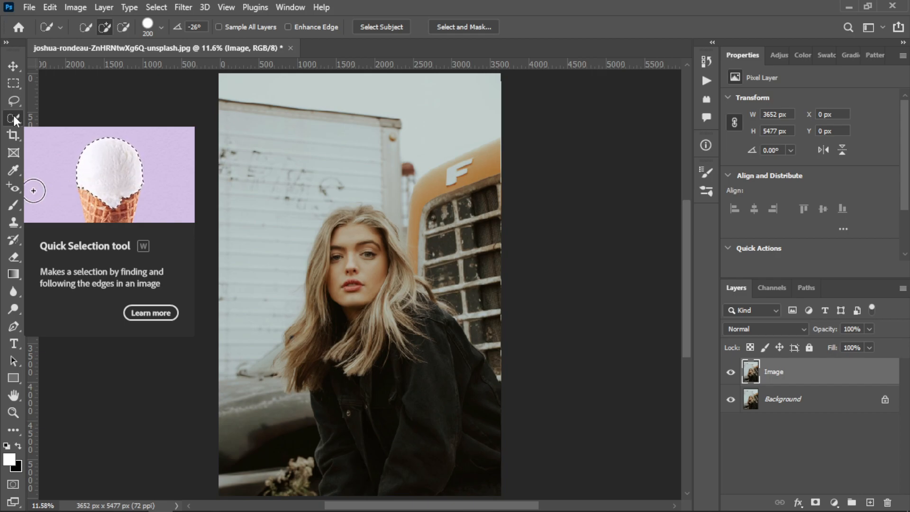
mouse_move(744, 58)
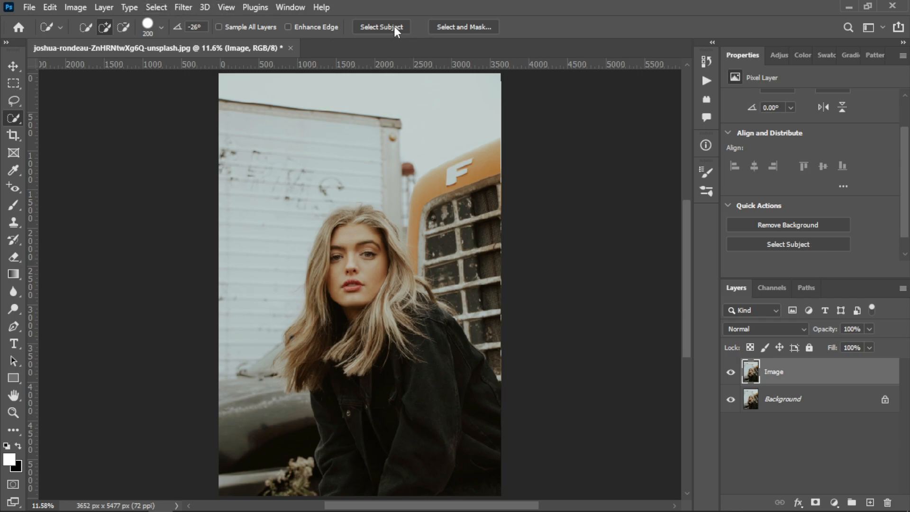
mouse_move(371, 29)
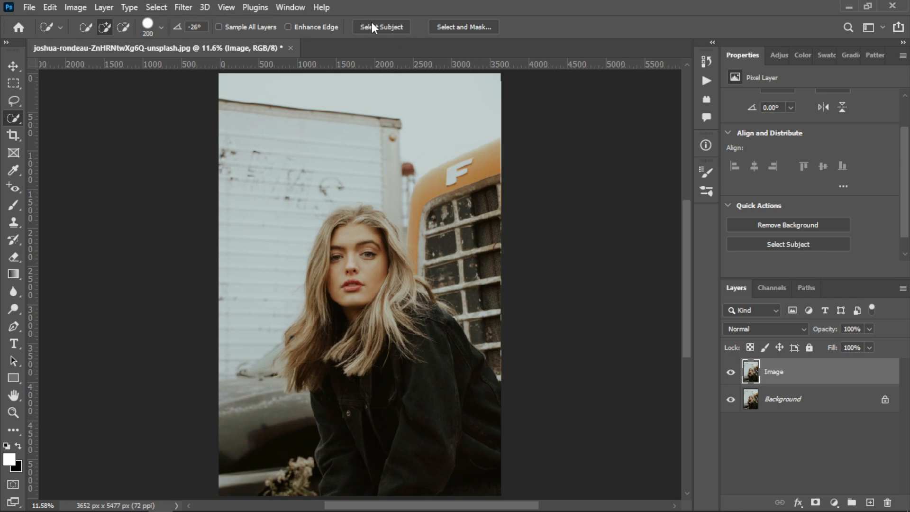
mouse_move(746, 68)
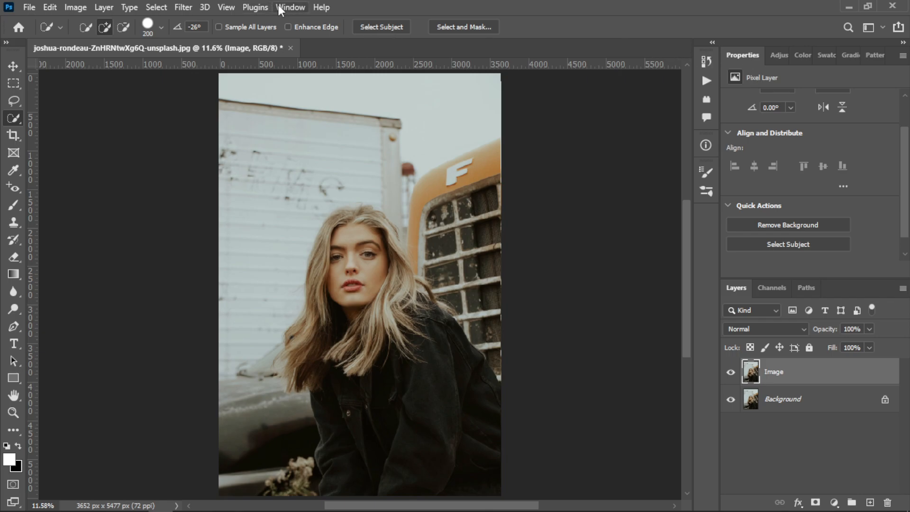
left_click(291, 7)
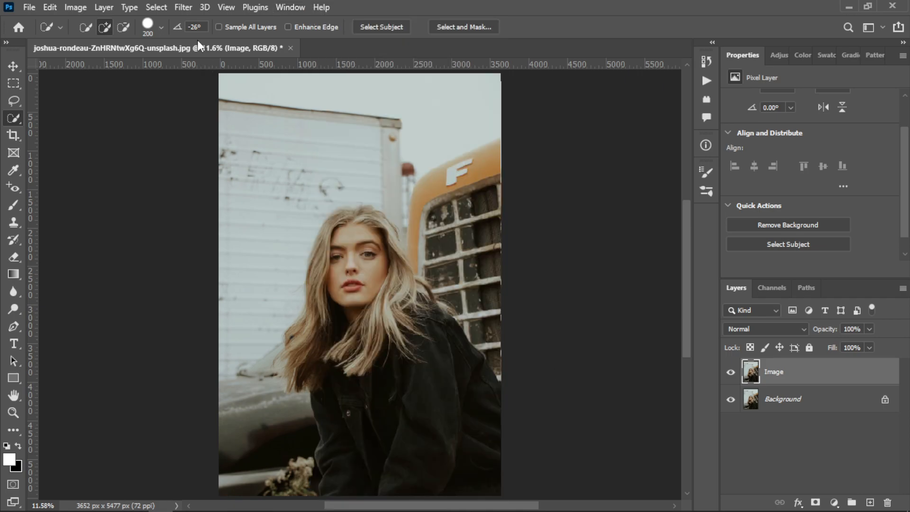
left_click(381, 26)
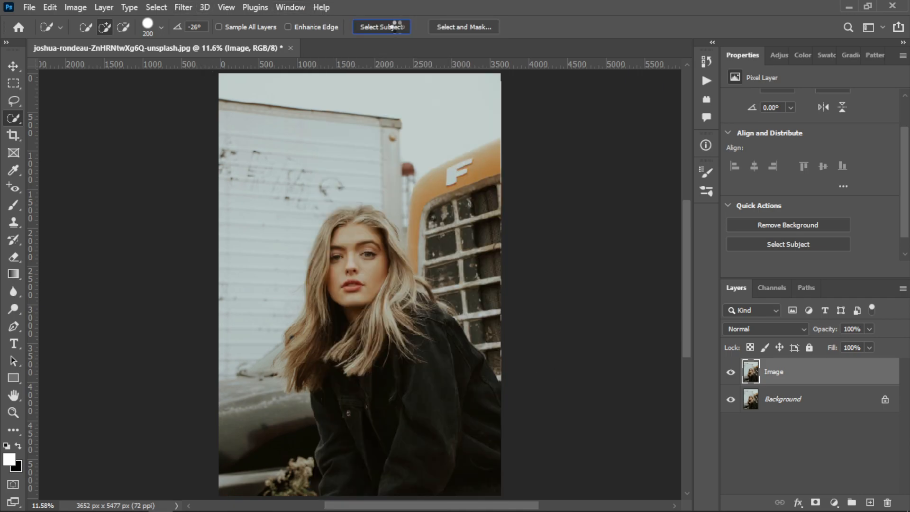
left_click(381, 27)
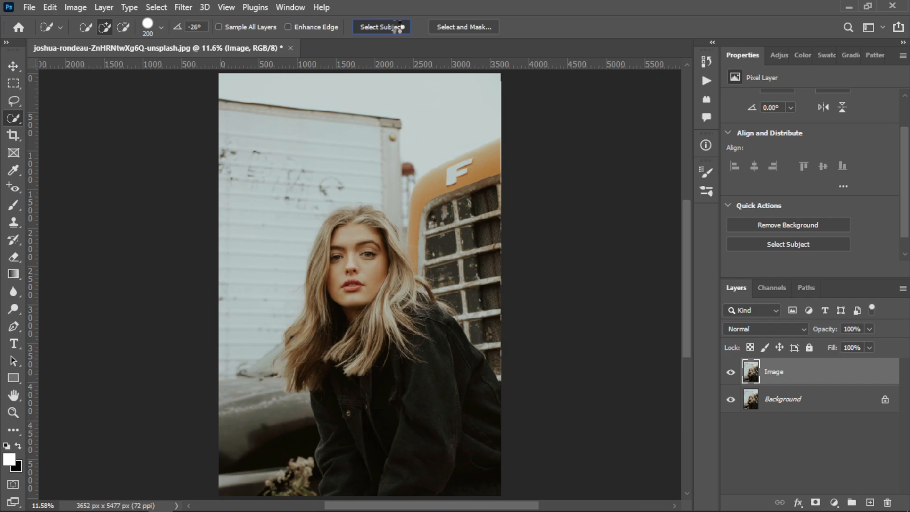
left_click(381, 27)
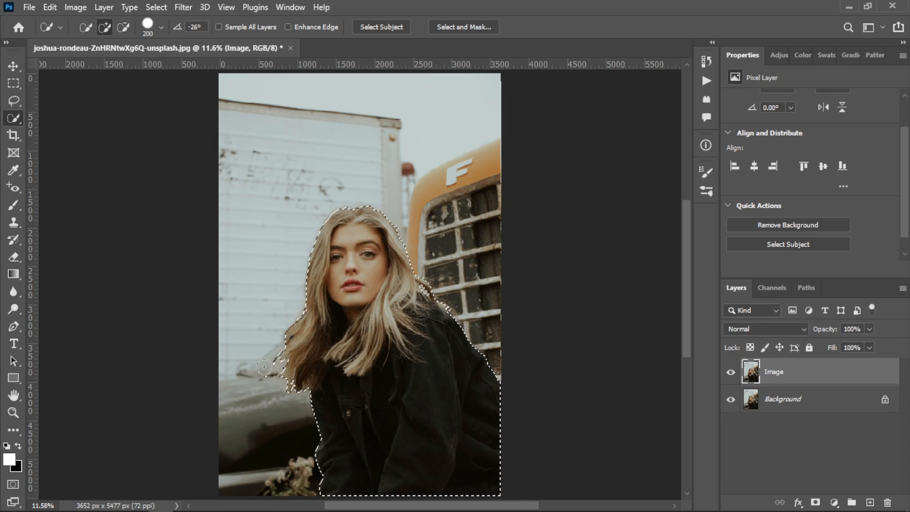
Expand the subject selection by 10 pixels with Select > Modify > Expand
left_click(155, 7)
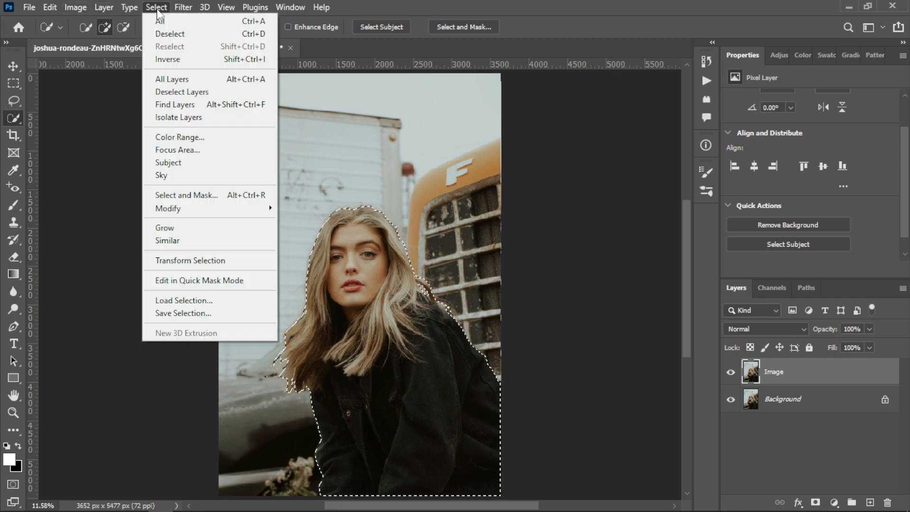
mouse_move(168, 209)
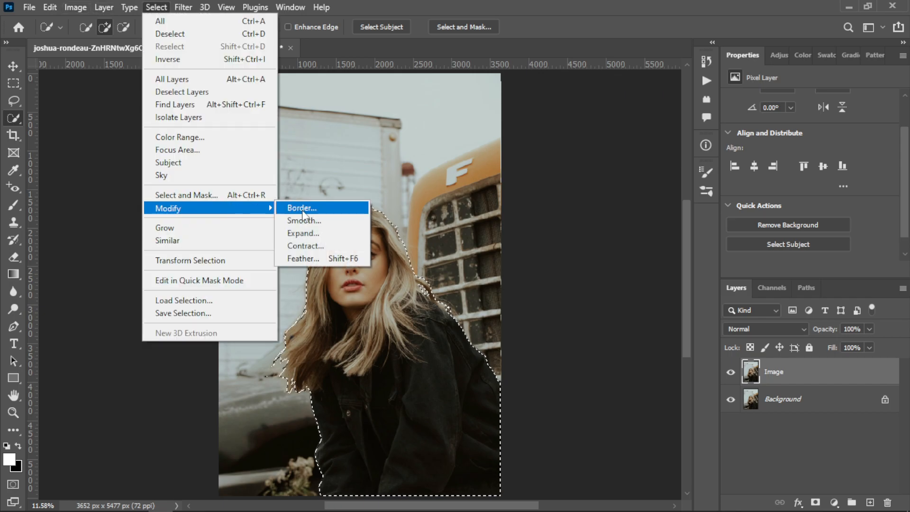
mouse_move(322, 233)
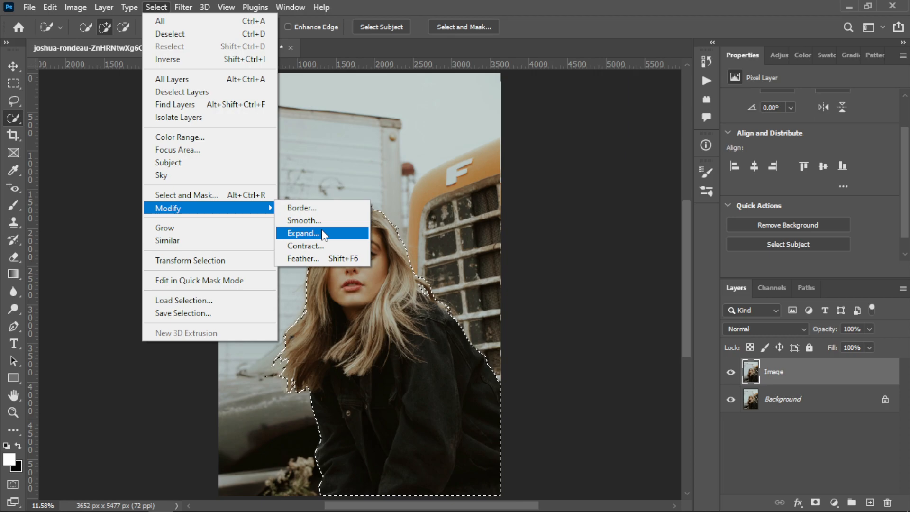
left_click(302, 233)
type("10")
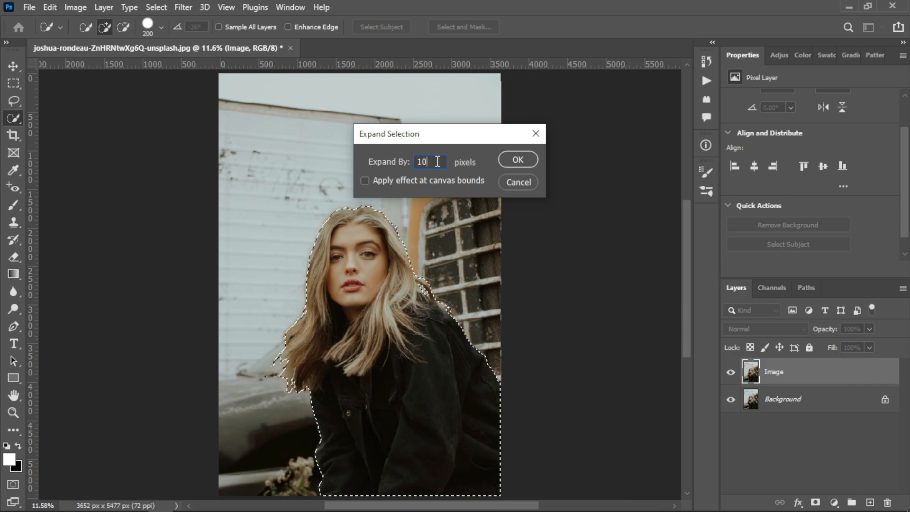
left_click(516, 160)
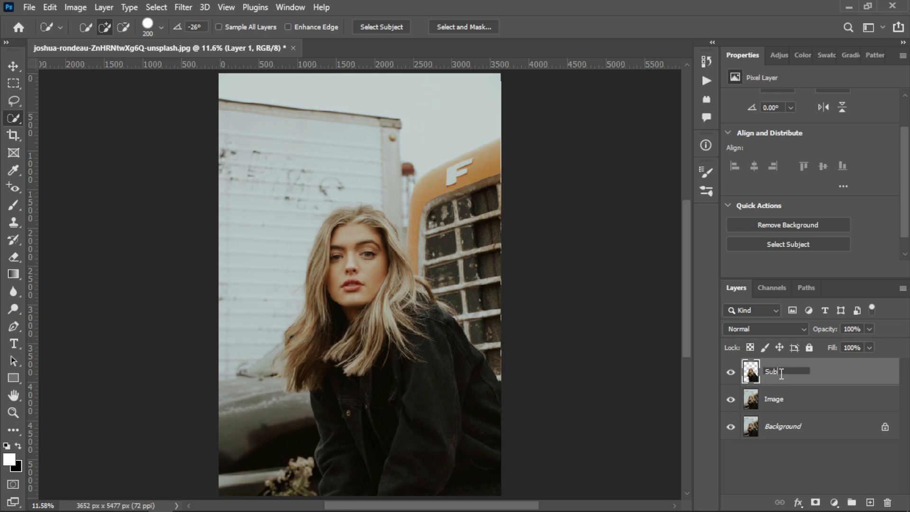
Name the copied subject layer 'Subject' and make the Image layer a smart object
type("Subject")
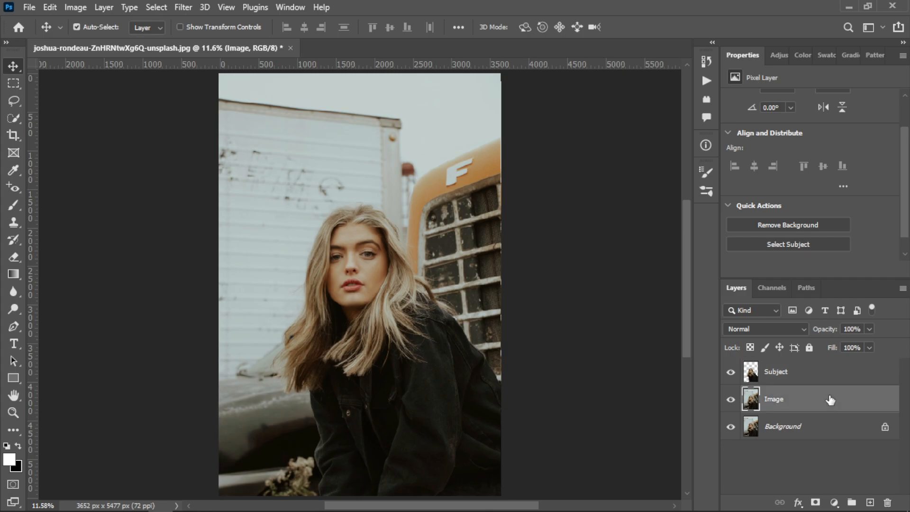
right_click(773, 399)
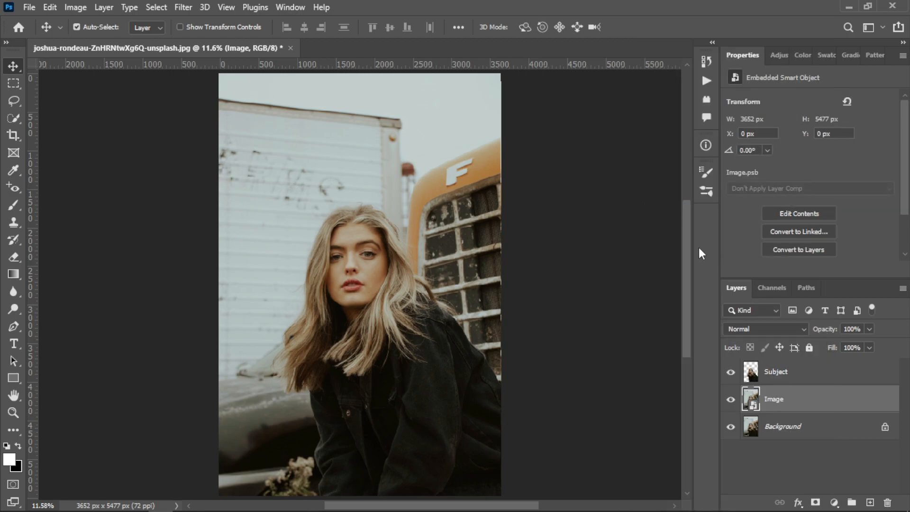
mouse_move(183, 8)
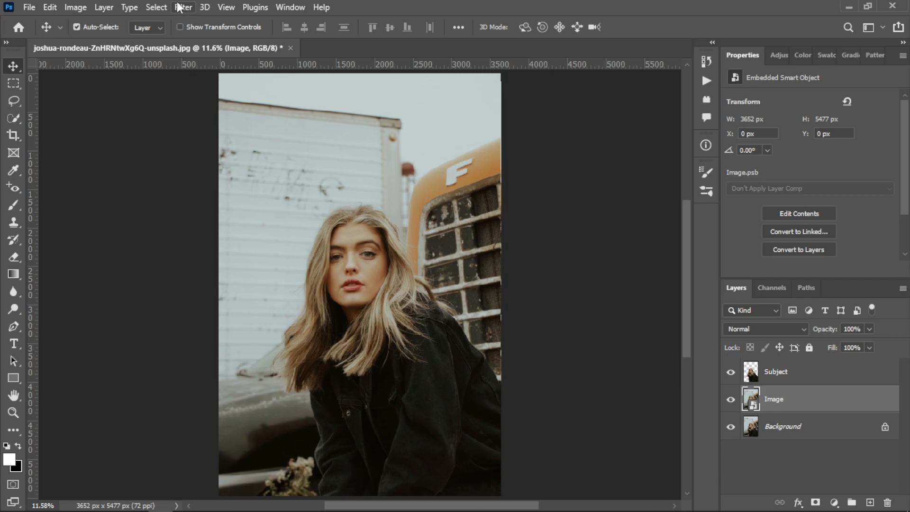
Apply a 20-pixel Gaussian Blur smart filter to the Image layer
left_click(183, 7)
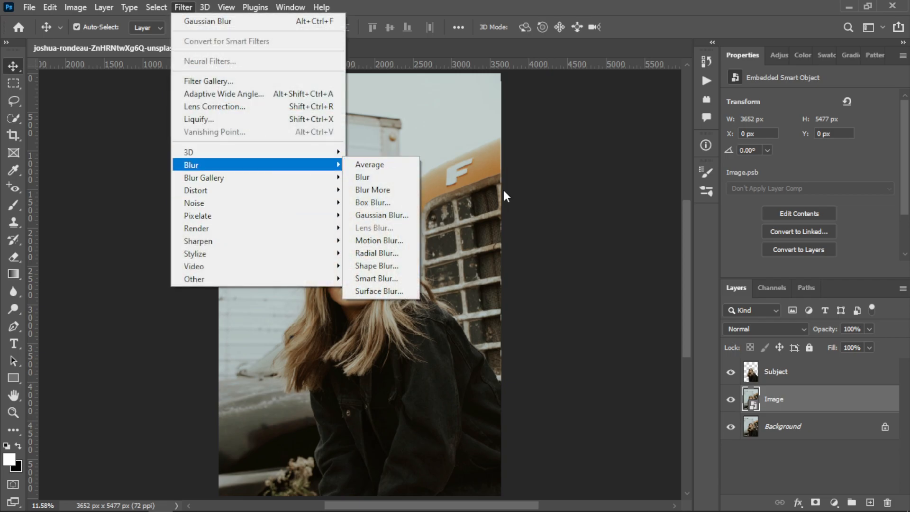
left_click(381, 216)
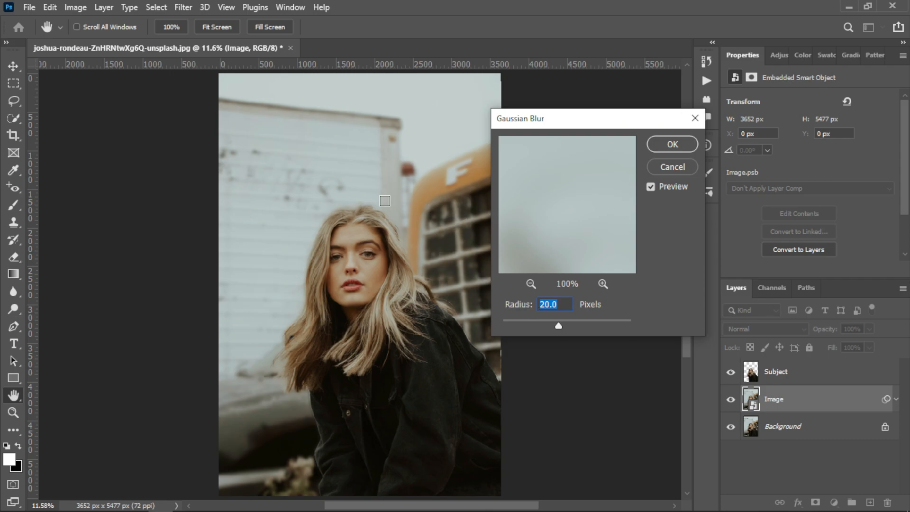
mouse_move(194, 137)
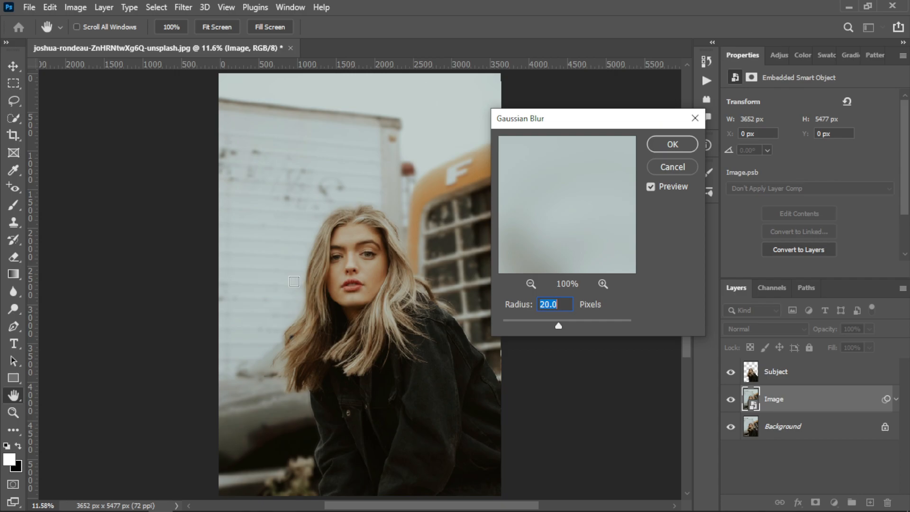
left_click(670, 144)
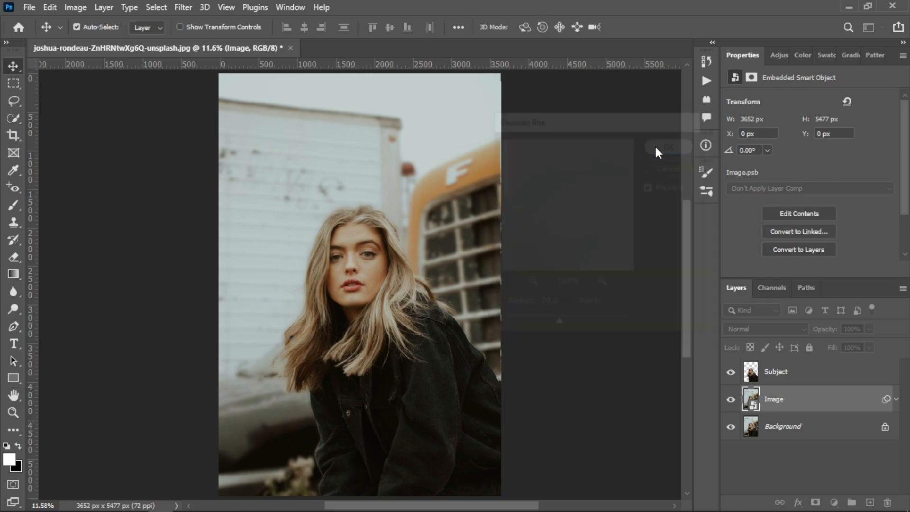
left_click(667, 147)
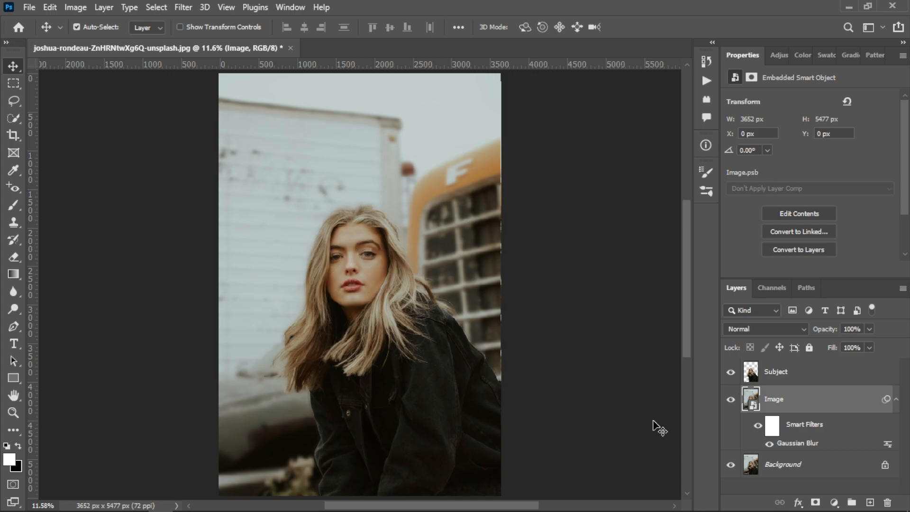
left_click(730, 399)
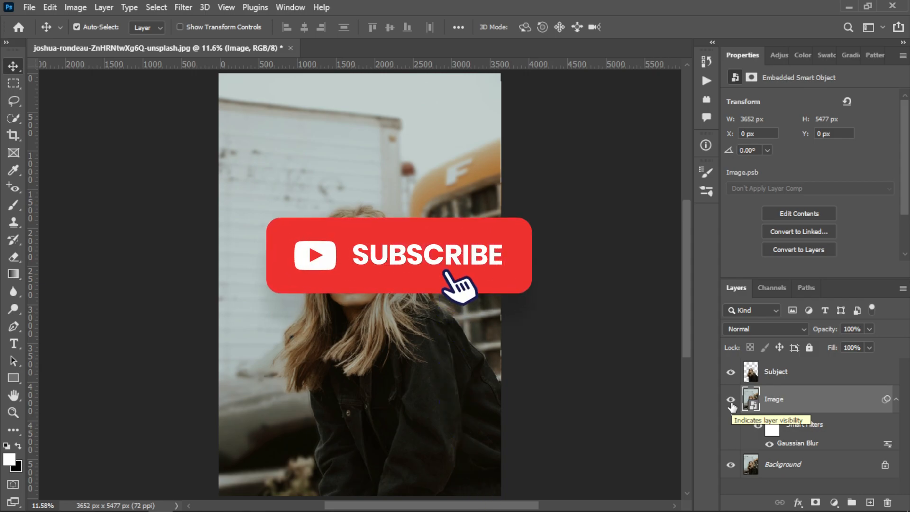
left_click(398, 256)
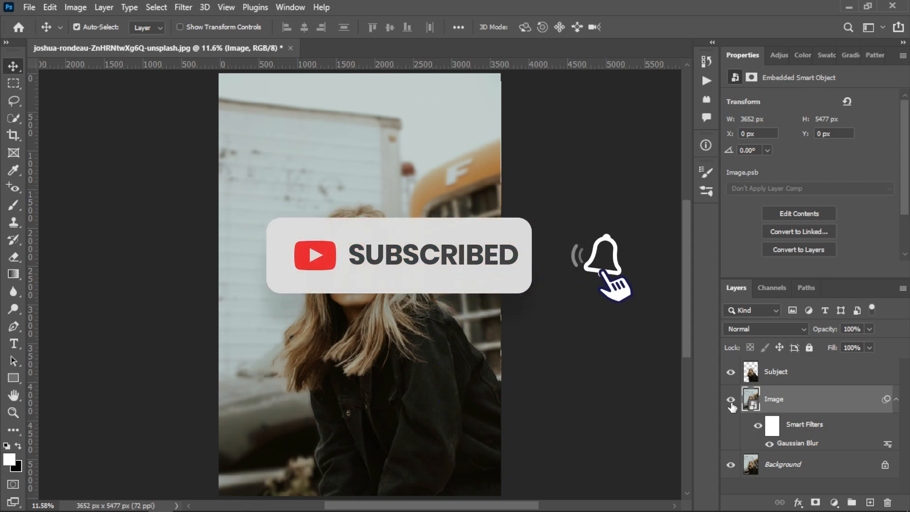